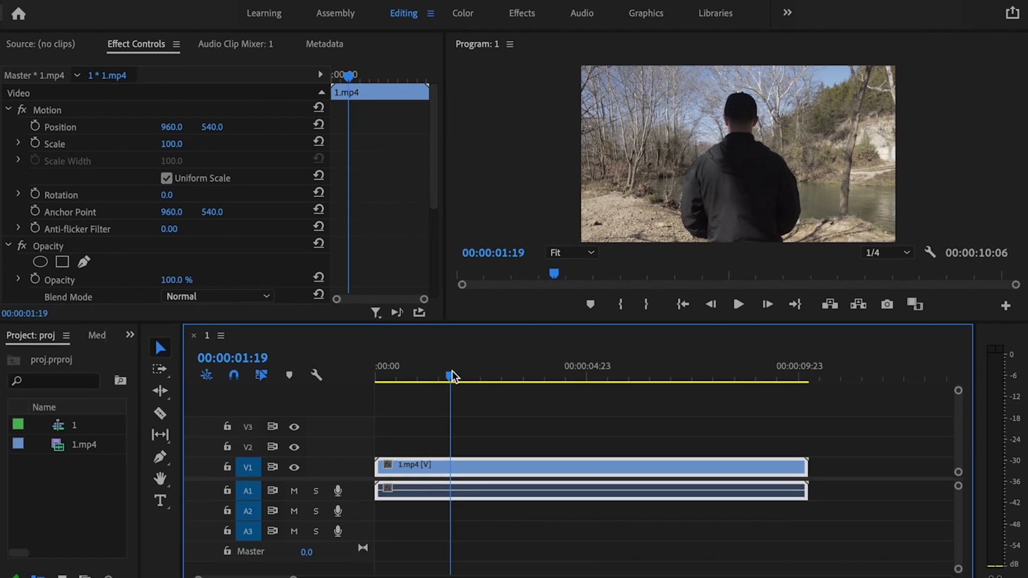
# Step: Add a TEXT title over the riverside clip and enlarge its font size to 559
pyautogui.click(159, 501)
pyautogui.write('TEXT')
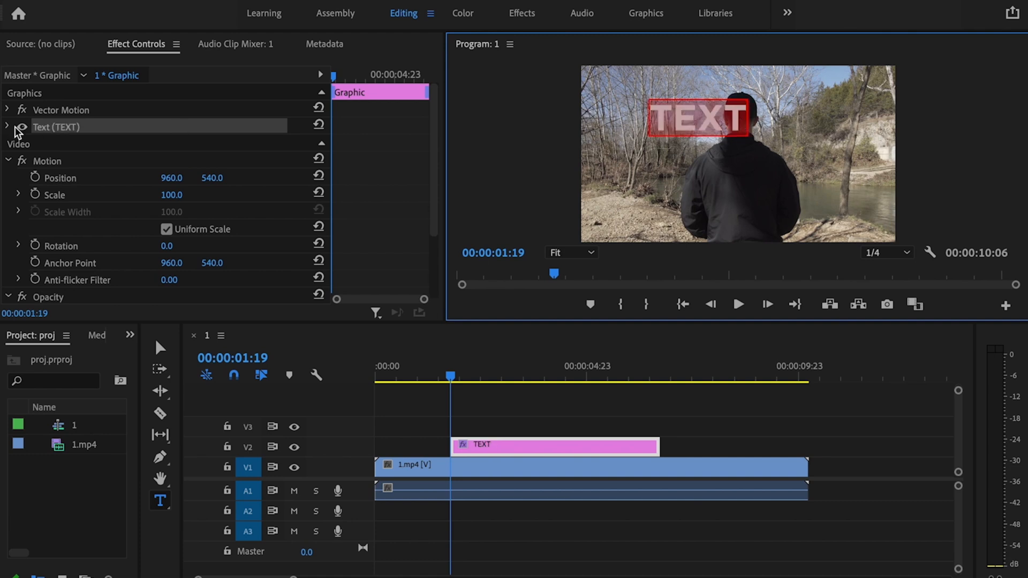
pyautogui.click(7, 127)
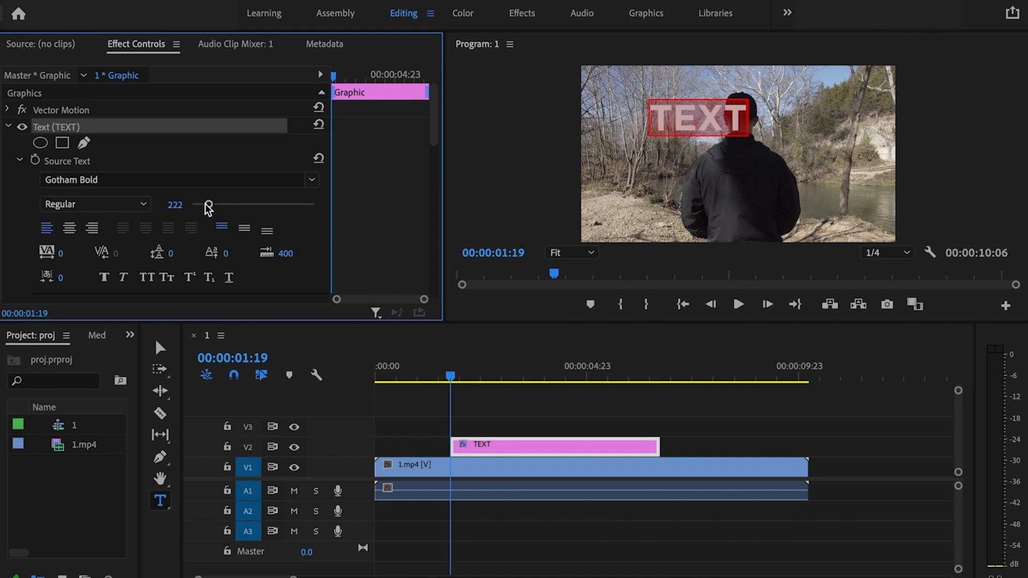
pyautogui.moveTo(210, 205); pyautogui.dragTo(232, 205)
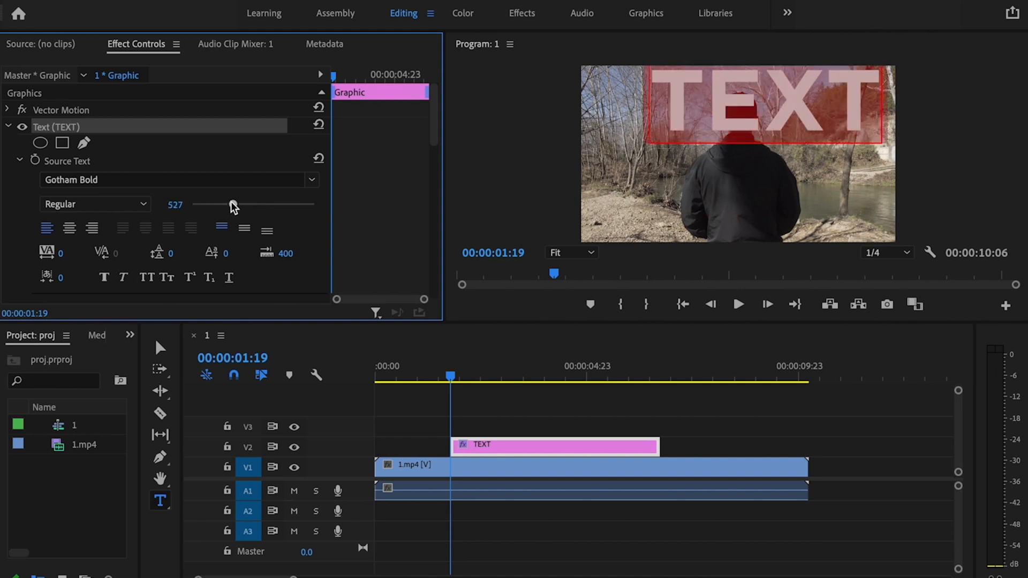
pyautogui.moveTo(230, 204); pyautogui.dragTo(235, 203)
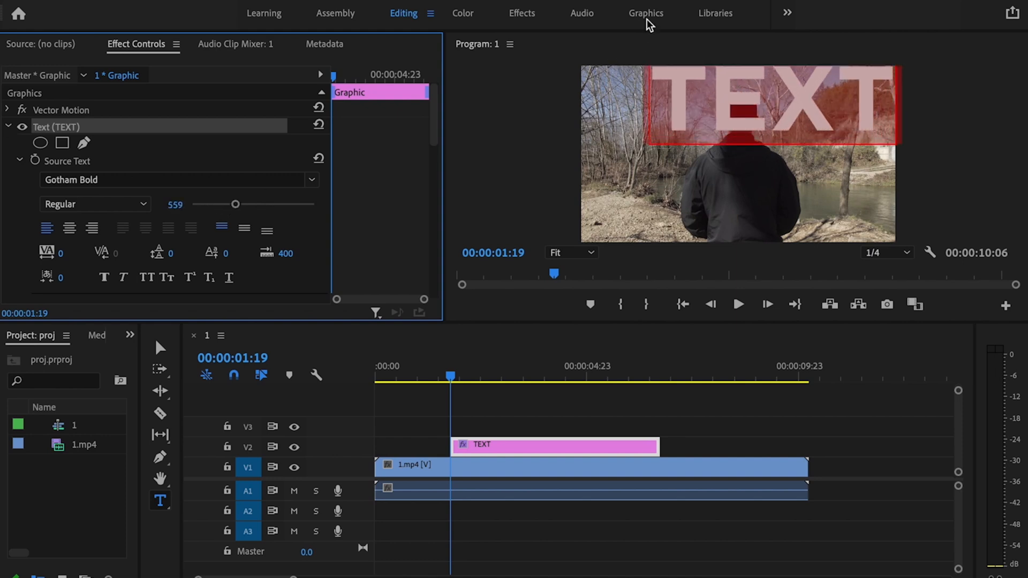
# Step: Centre the title horizontally in the frame via Essential Graphics Edit
pyautogui.click(646, 13)
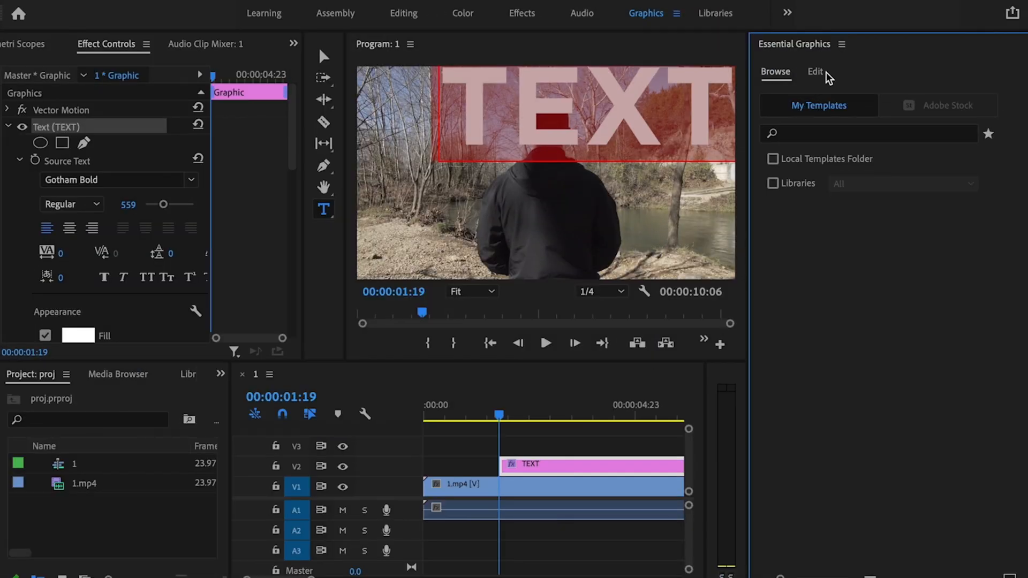
pyautogui.click(815, 71)
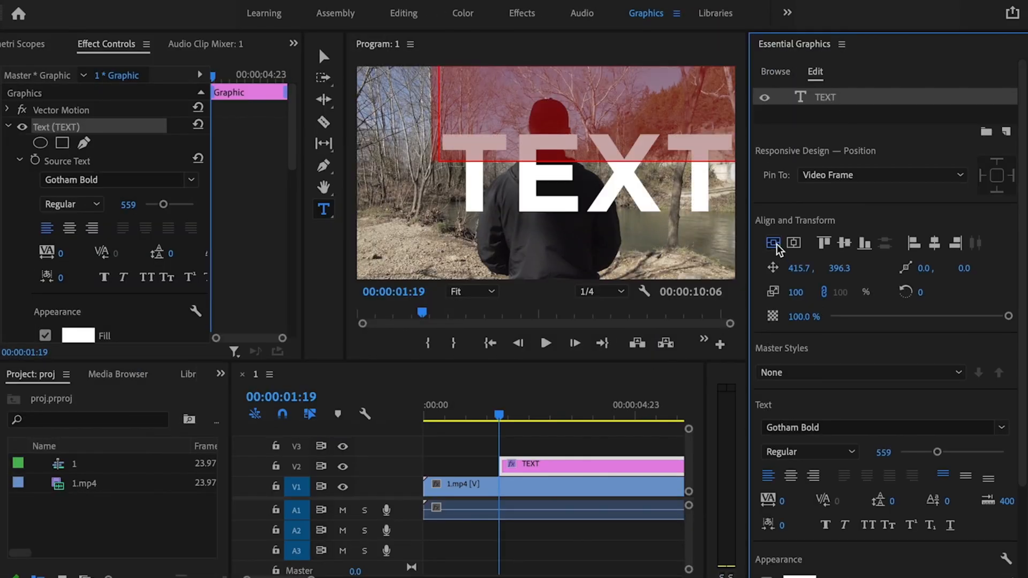
pyautogui.click(792, 244)
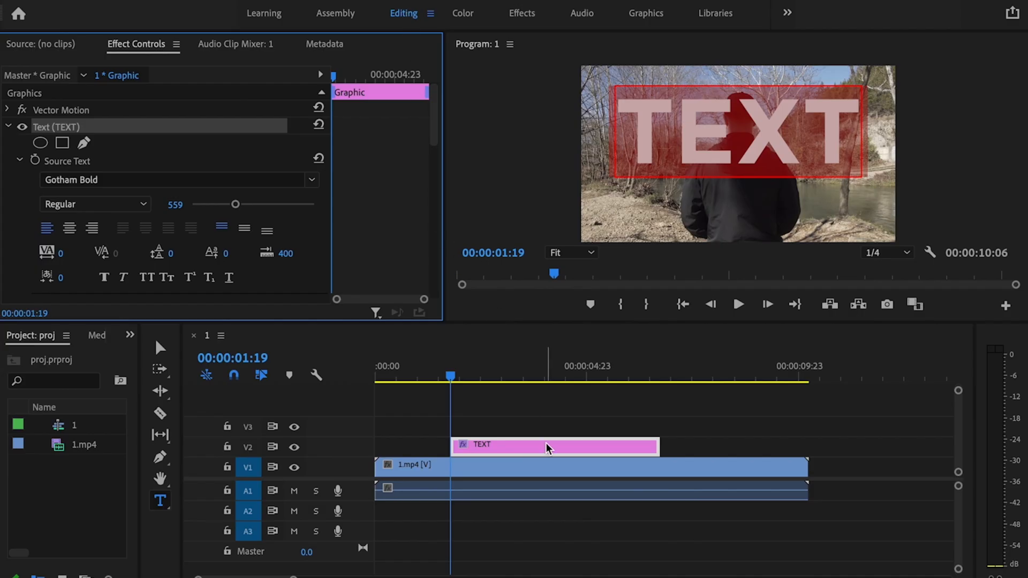
# Step: Lower the title's Opacity to 10% so the man shows through the letters
pyautogui.scroll(-3)
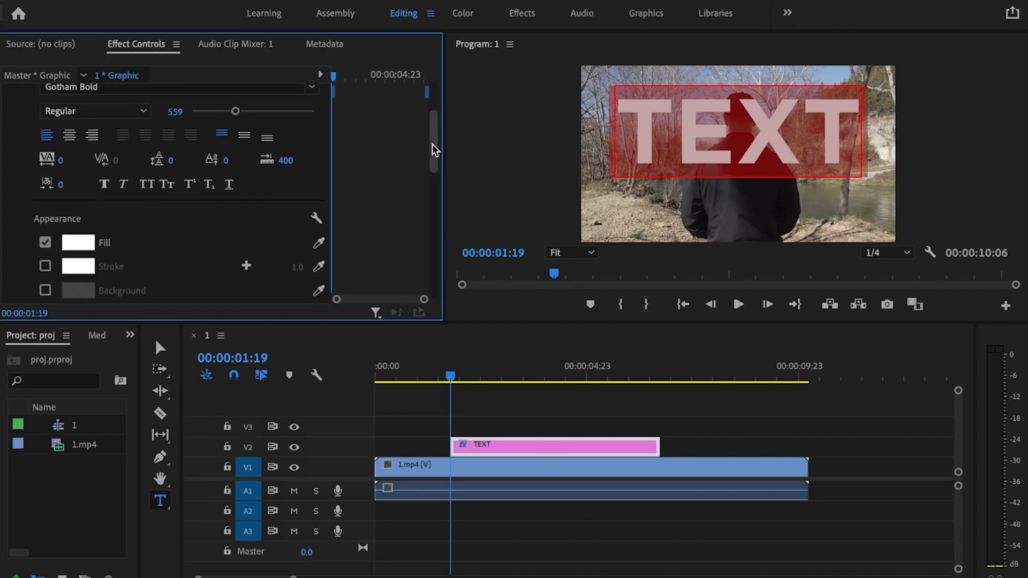
pyautogui.scroll(-3)
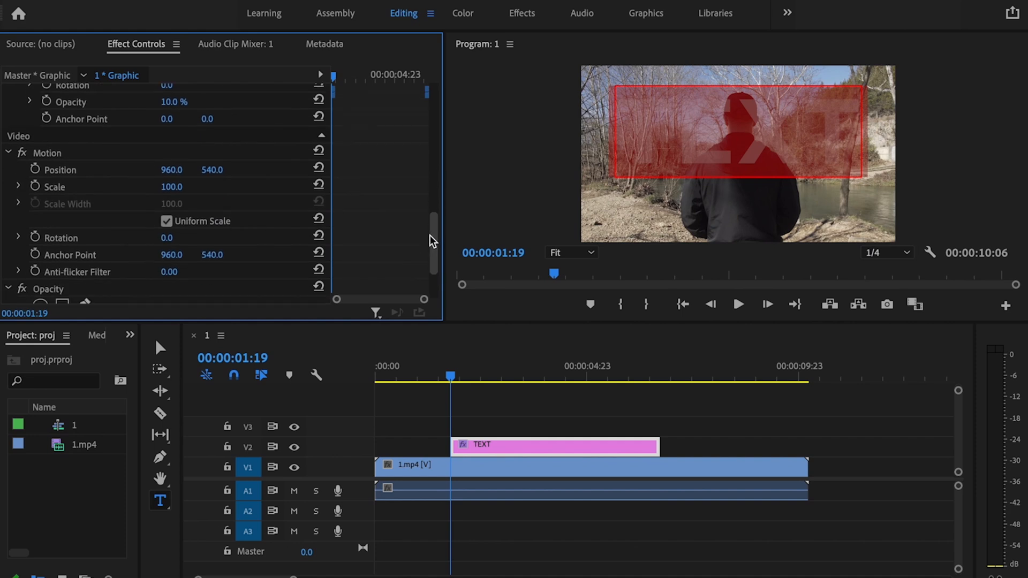
pyautogui.scroll(-3)
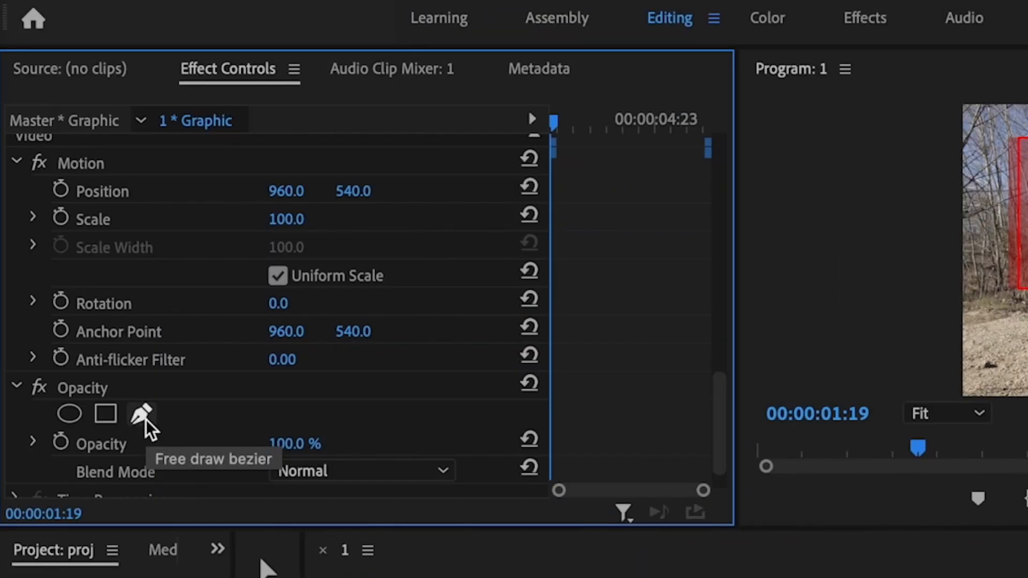
# Step: Start a free-draw bezier mask on the title and trace points along the man's outline
pyautogui.click(140, 414)
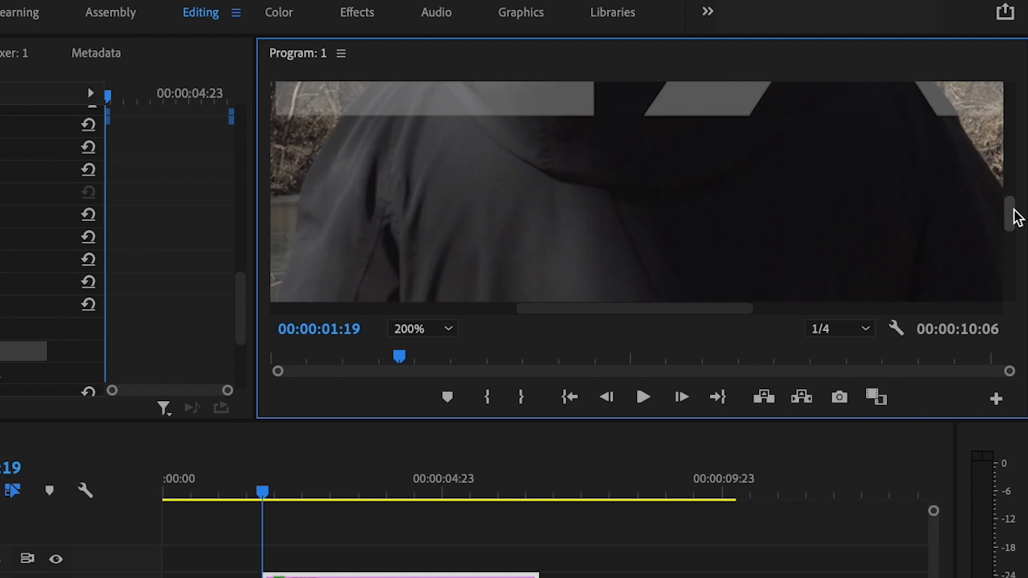
pyautogui.moveTo(305, 205)
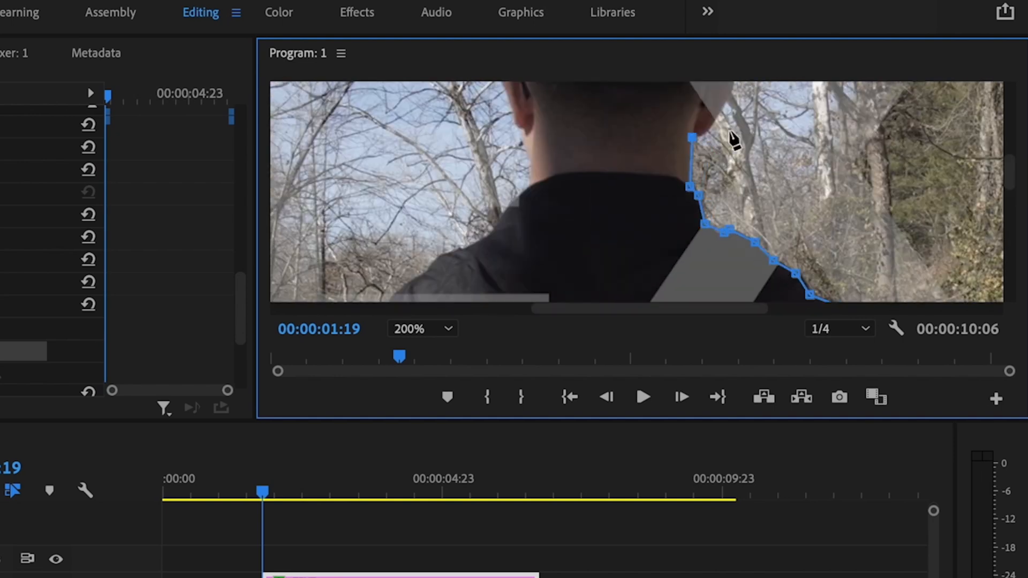
pyautogui.click(422, 329)
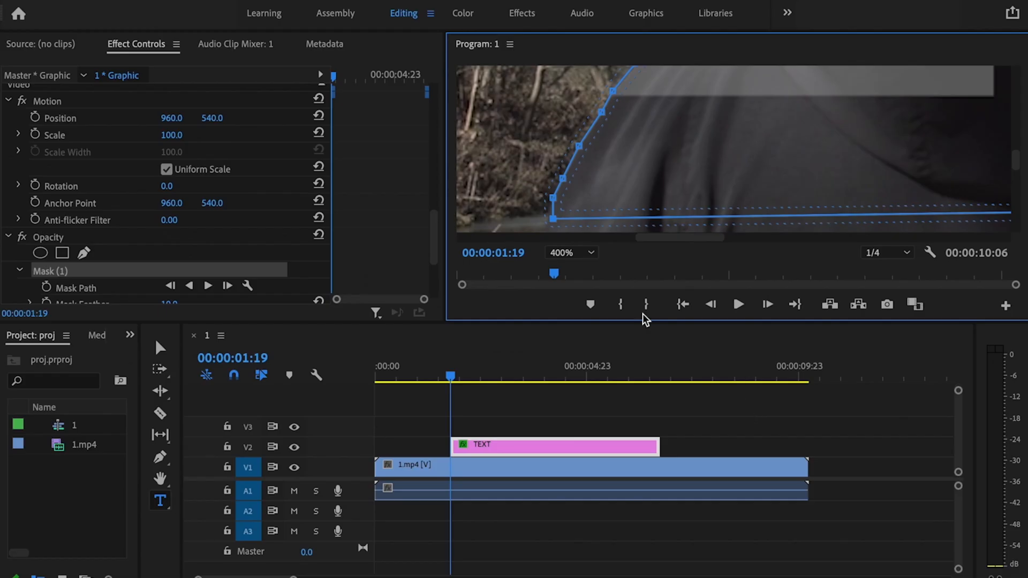
# Step: Zoom the Program monitor to 400% and pull a mask vertex to hug his shoulder edge
pyautogui.click(571, 252)
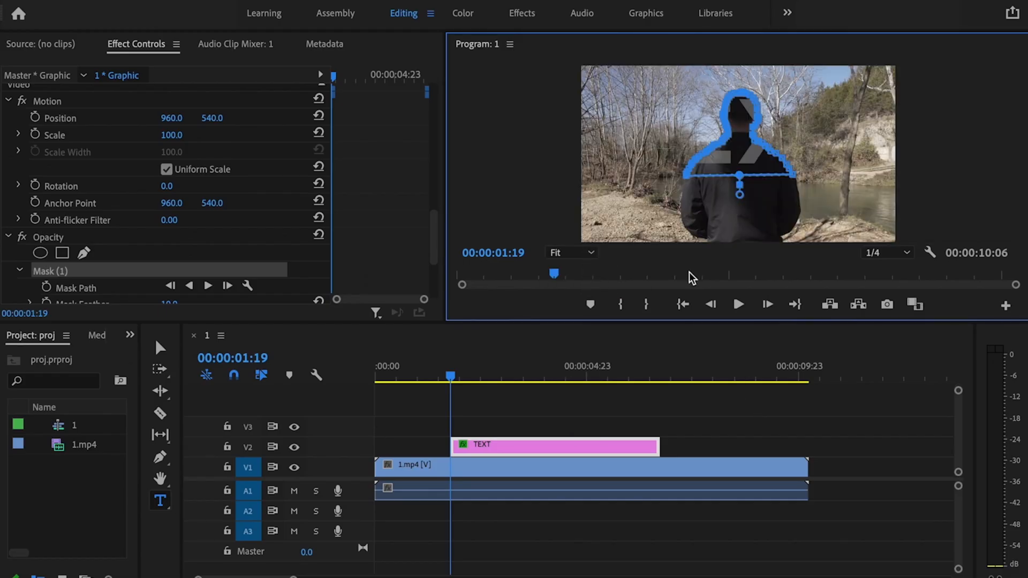
pyautogui.click(571, 252)
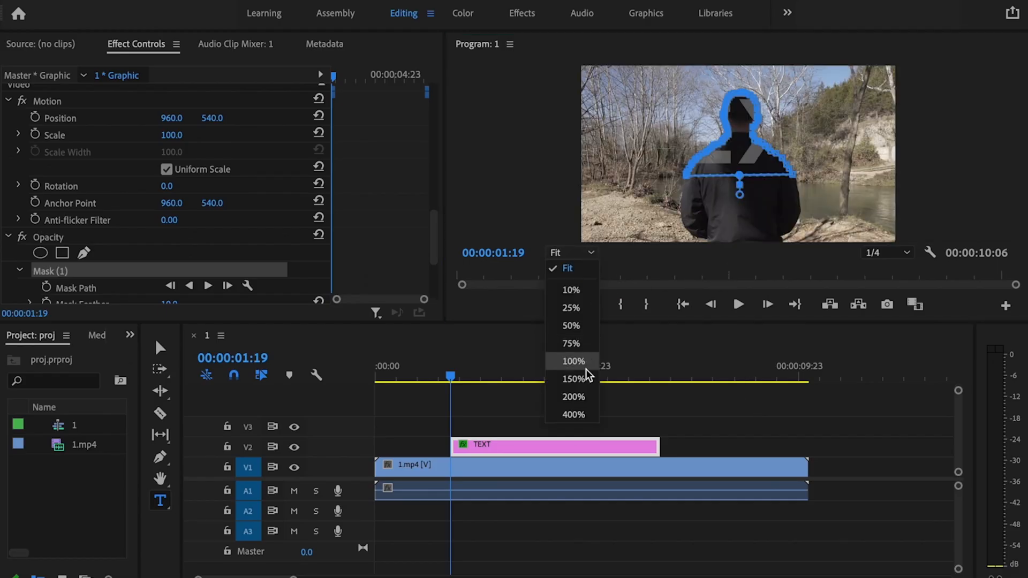
pyautogui.click(573, 414)
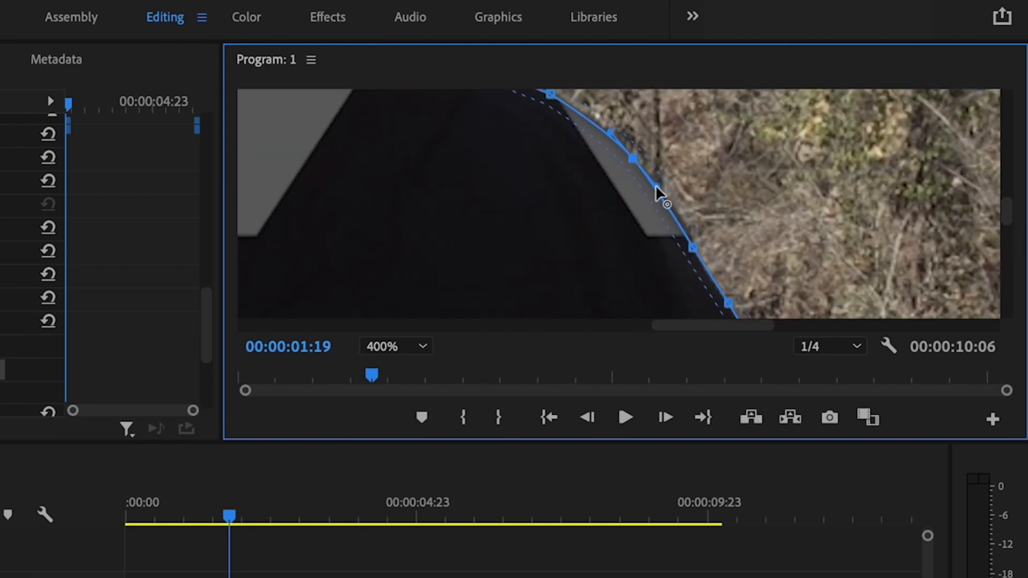
pyautogui.moveTo(661, 191); pyautogui.dragTo(603, 141)
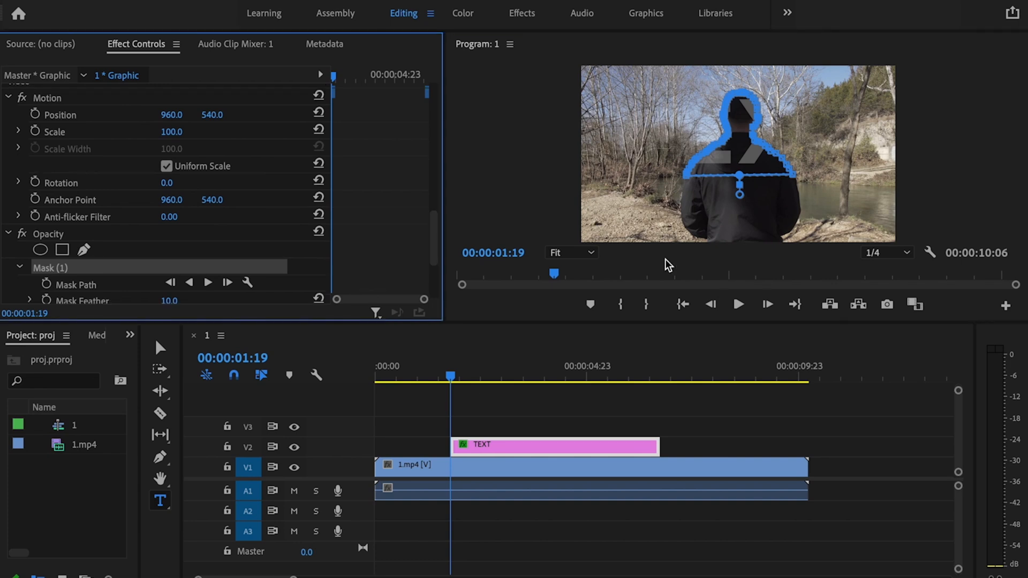
# Step: Check Inverted on Mask (1) so the man appears in front of TEXT at full opacity
pyautogui.scroll(-3)
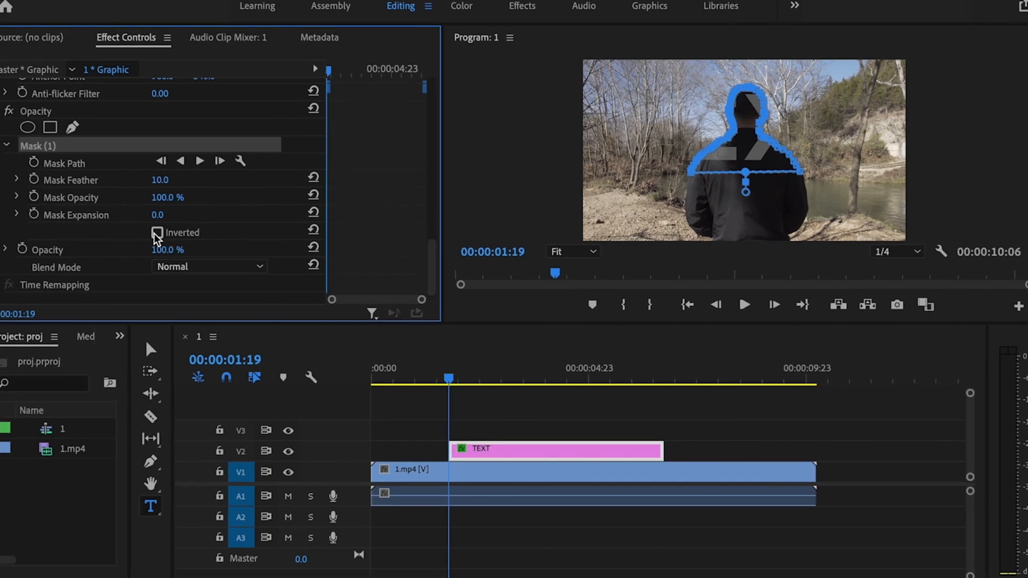
pyautogui.click(157, 232)
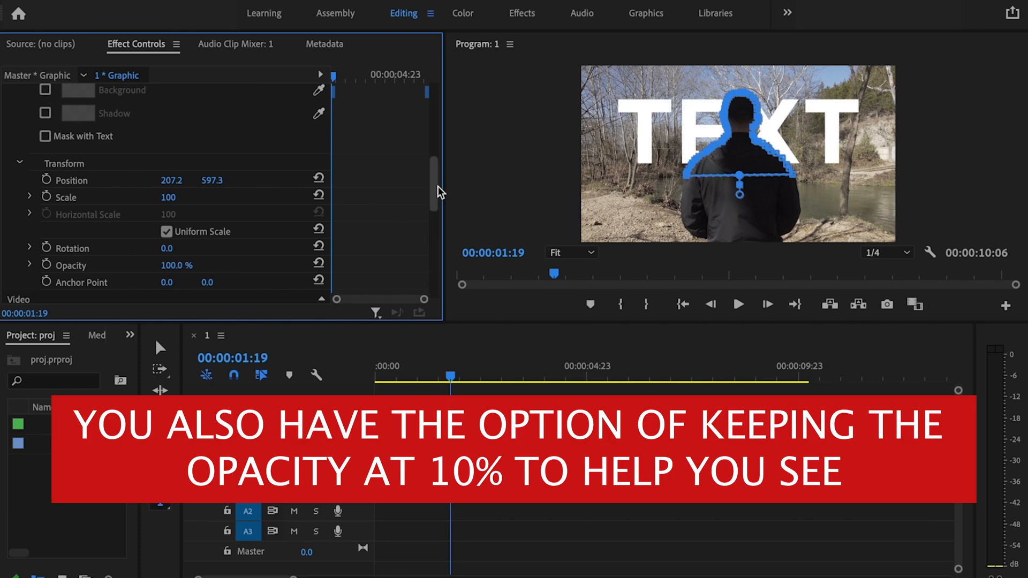
pyautogui.scroll(-3)
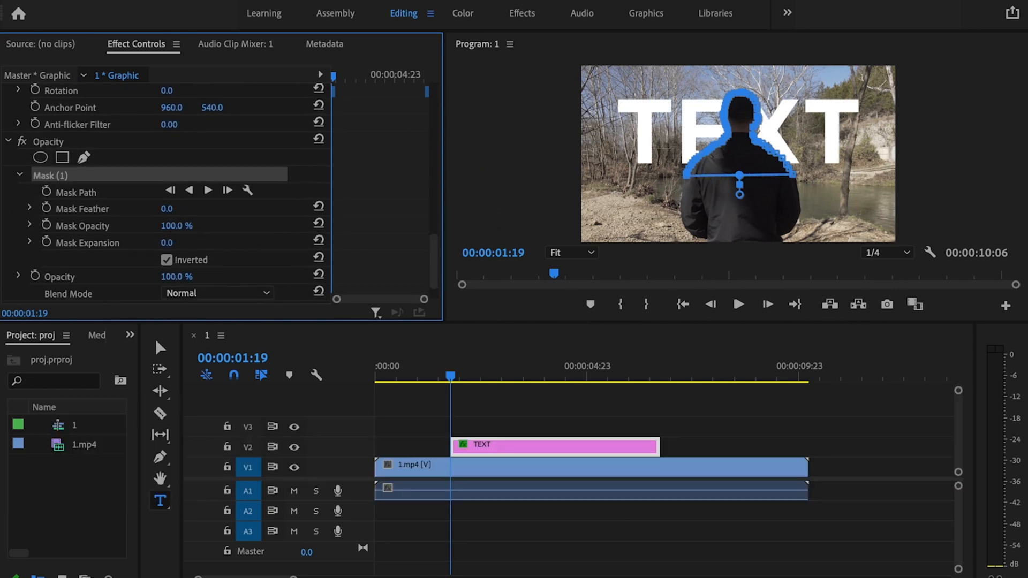
pyautogui.moveTo(406, 236)
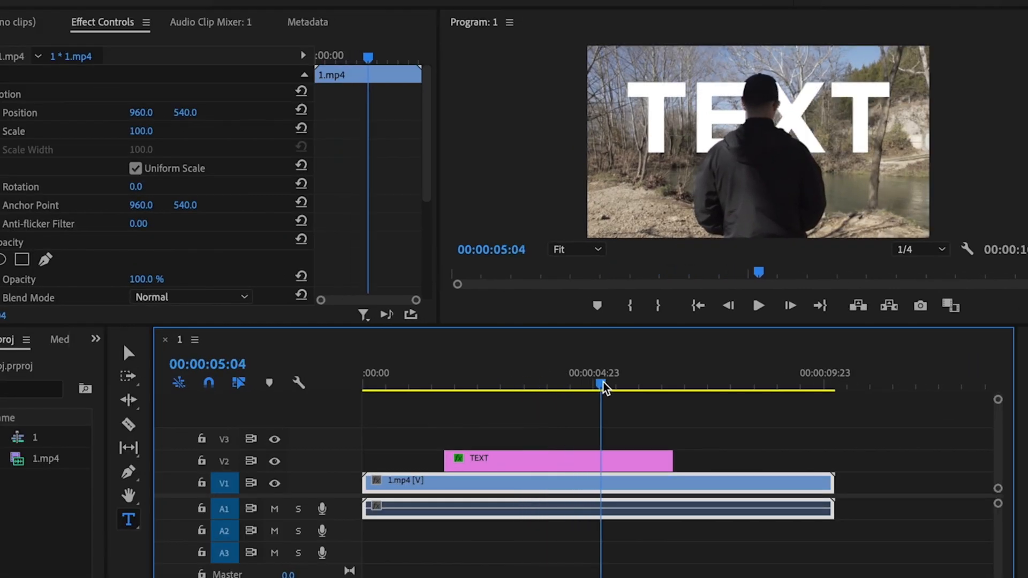
# Step: Trim the end of the TEXT clip on V2 and enable Mask Path keyframing at 00:00:01:19
pyautogui.moveTo(599, 383); pyautogui.dragTo(560, 383)
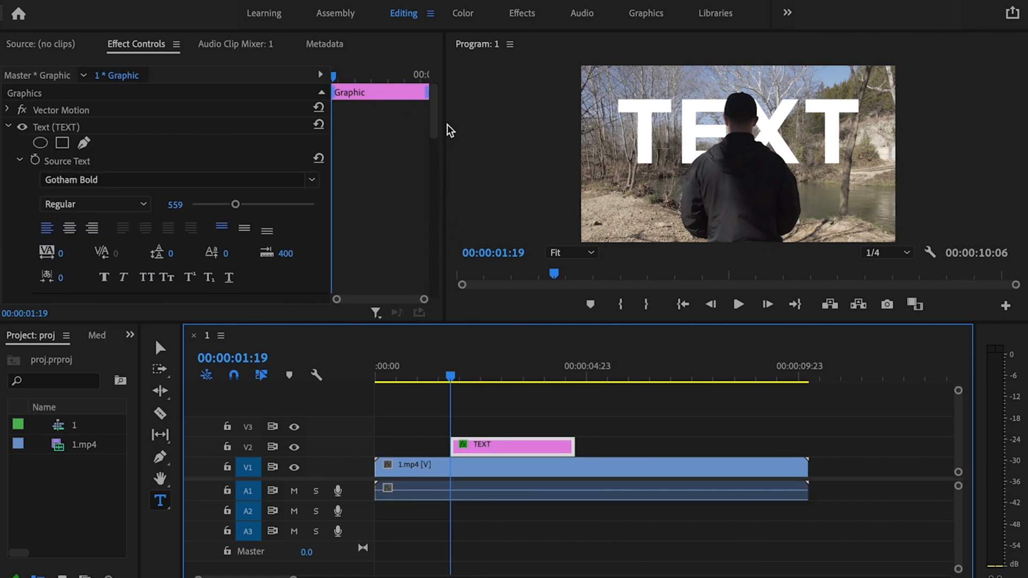
pyautogui.scroll(-3)
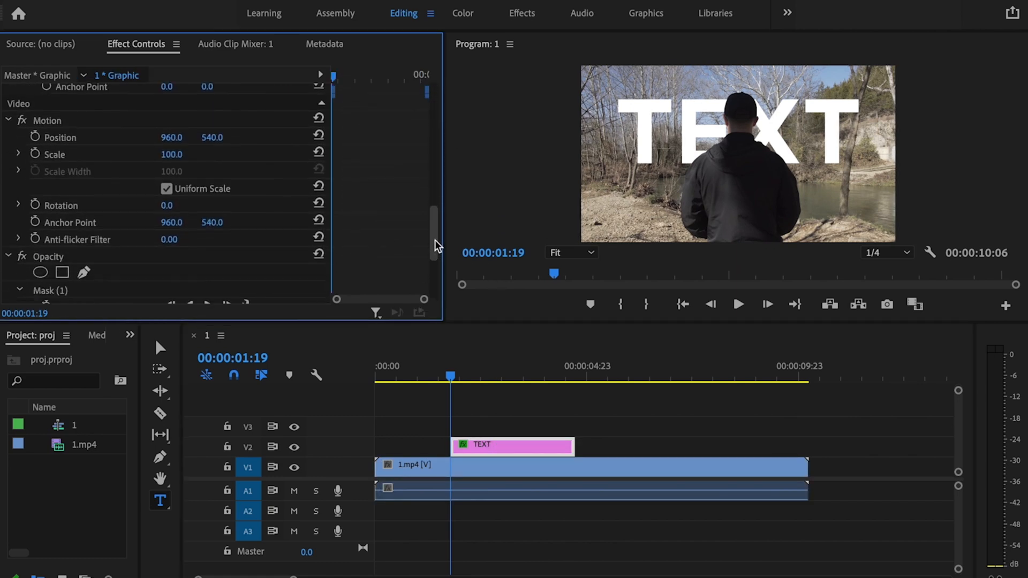
pyautogui.scroll(-3)
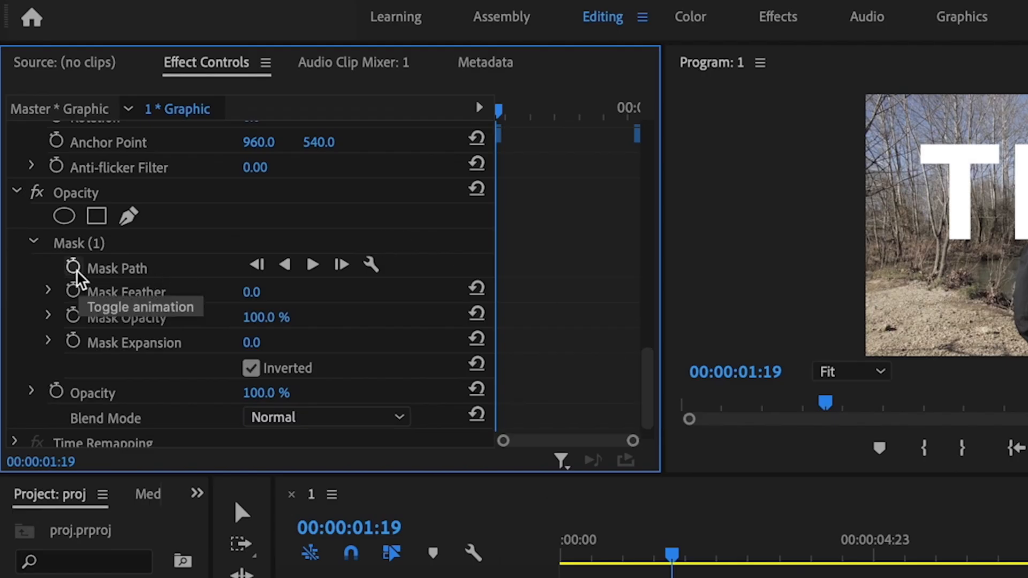
pyautogui.click(72, 268)
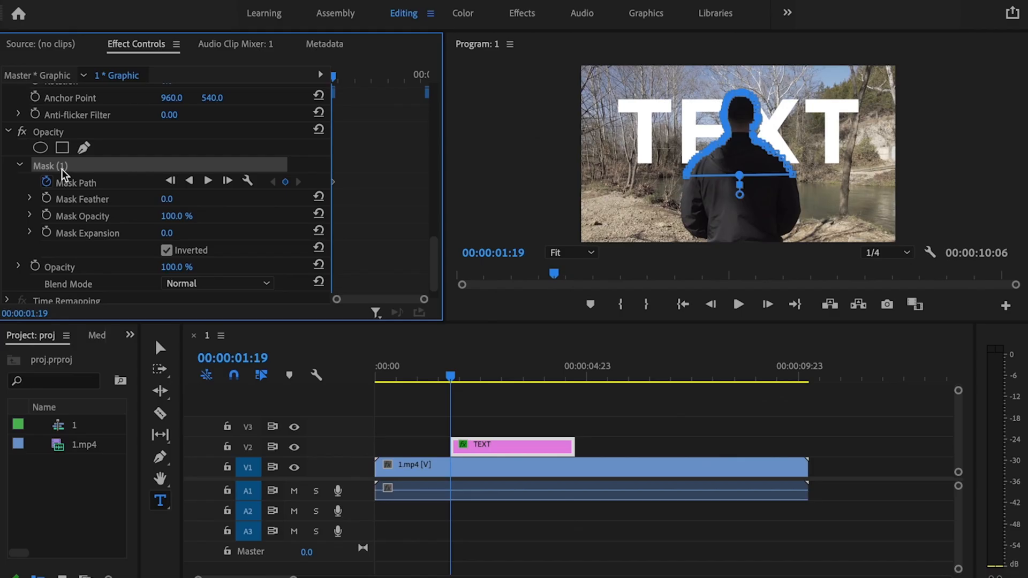
pyautogui.moveTo(581, 261)
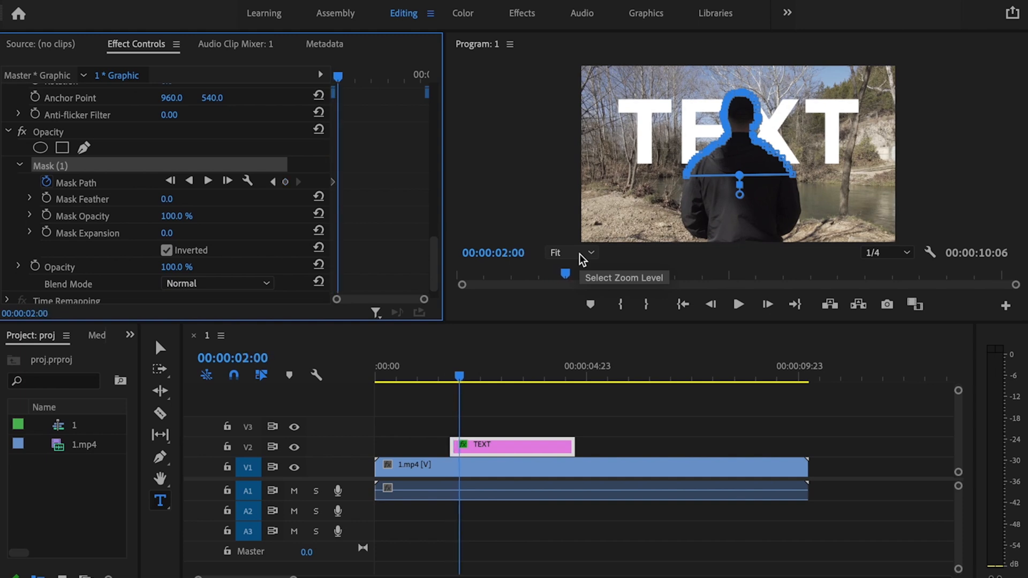
# Step: At 400% zoom, step forward frame by frame refitting the mask, keyframing to 00:00:03:23
pyautogui.click(589, 252)
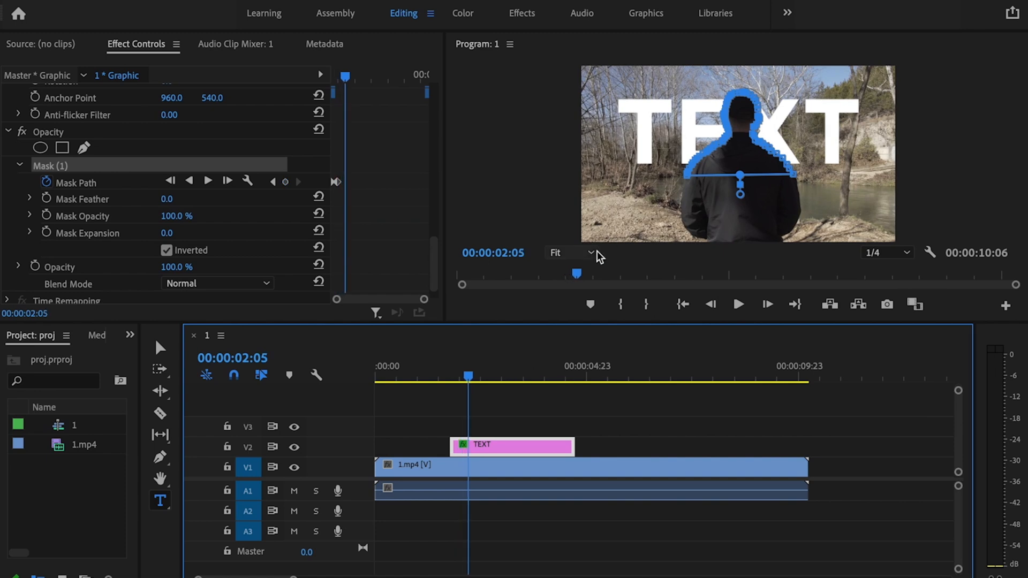
pyautogui.click(590, 252)
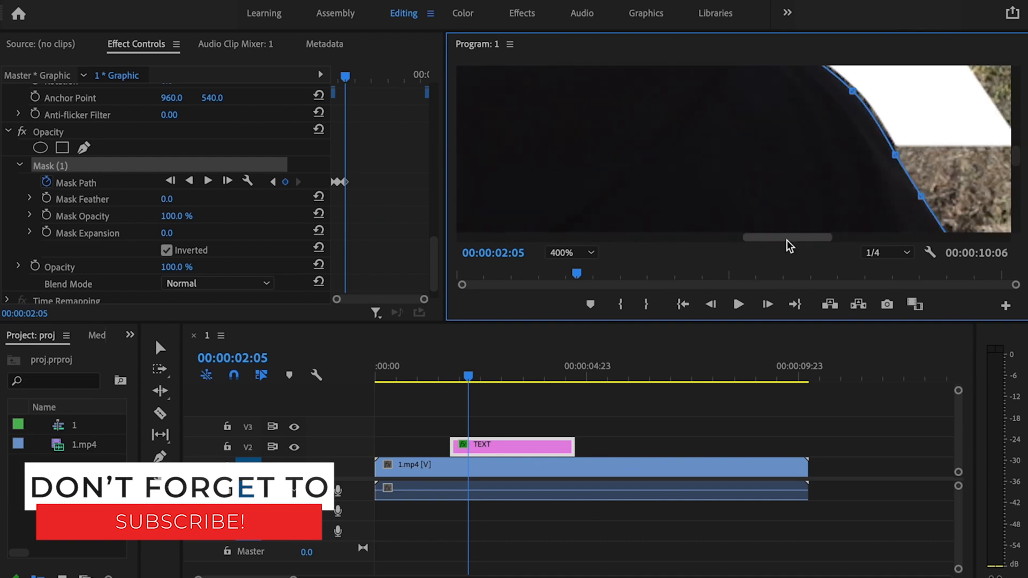
pyautogui.press('Ctrl+s')
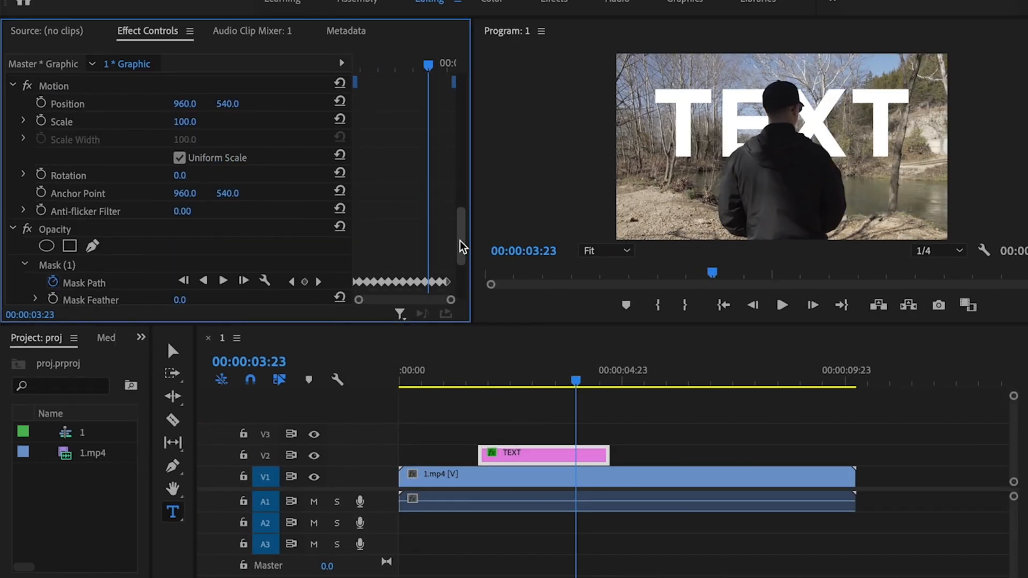
# Step: Inspect the mask edge at 400% zoom, then rewind the sequence to 00:00:00:00
pyautogui.scroll(-3)
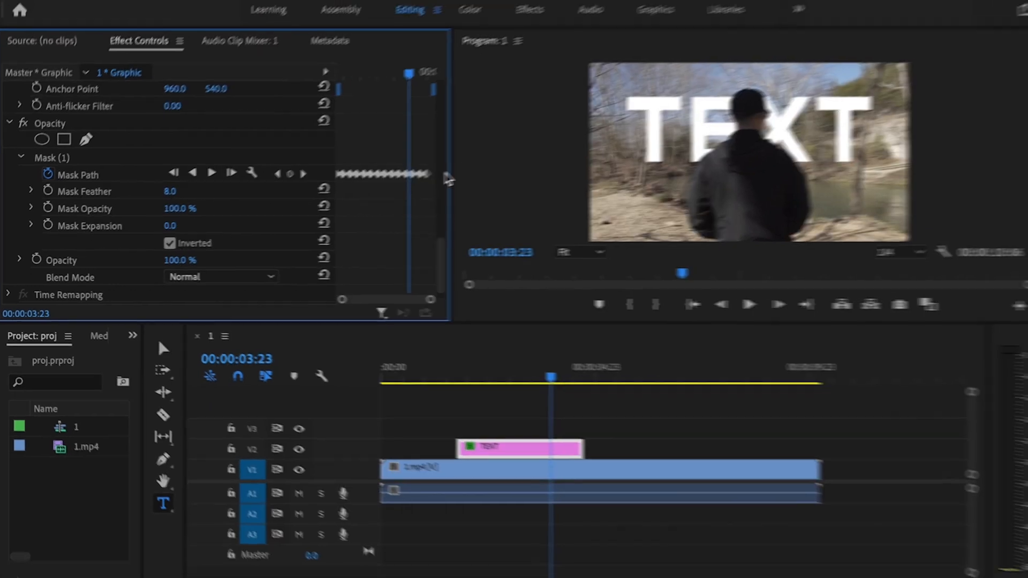
pyautogui.click(567, 251)
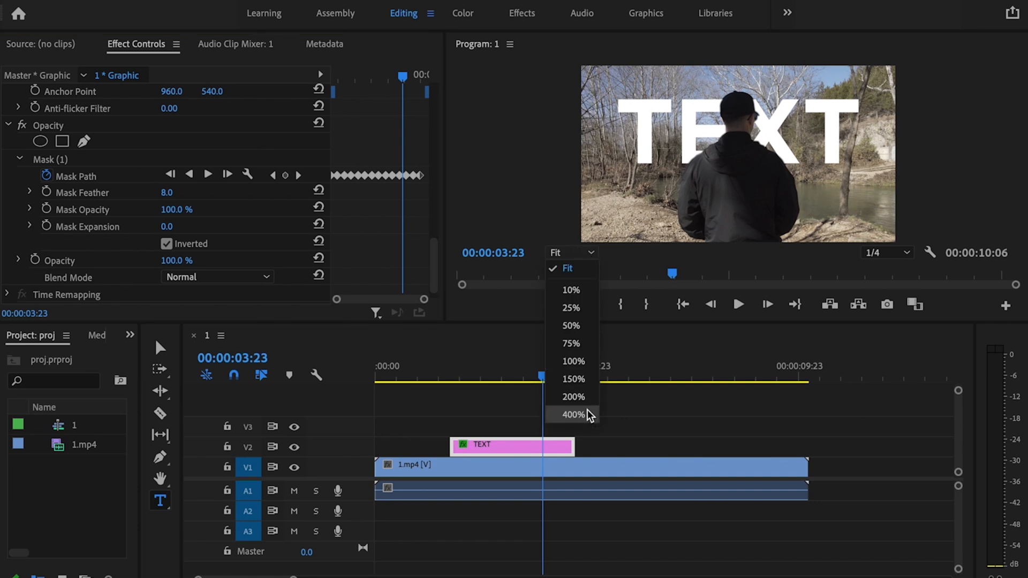
pyautogui.click(571, 414)
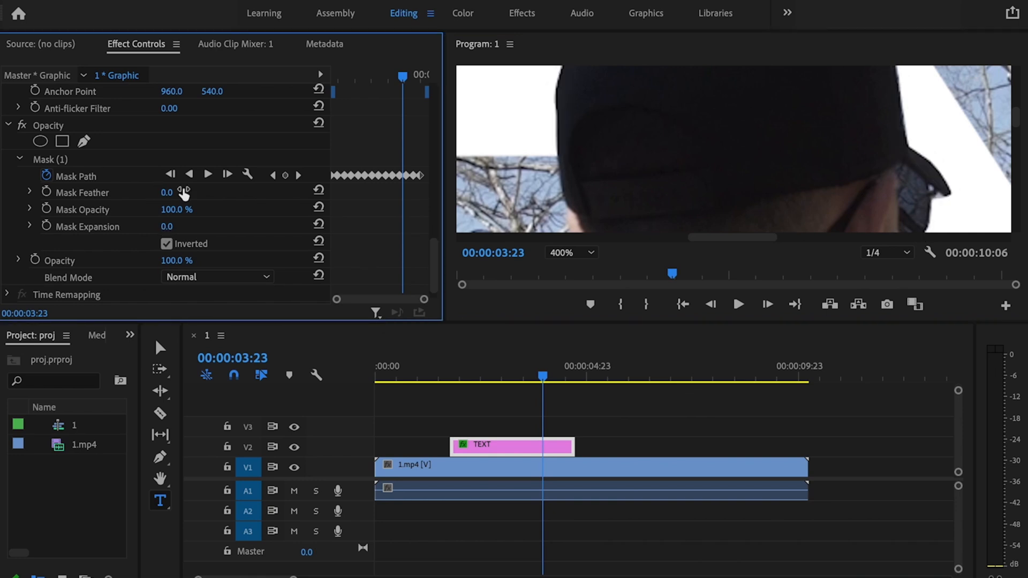
pyautogui.moveTo(165, 207)
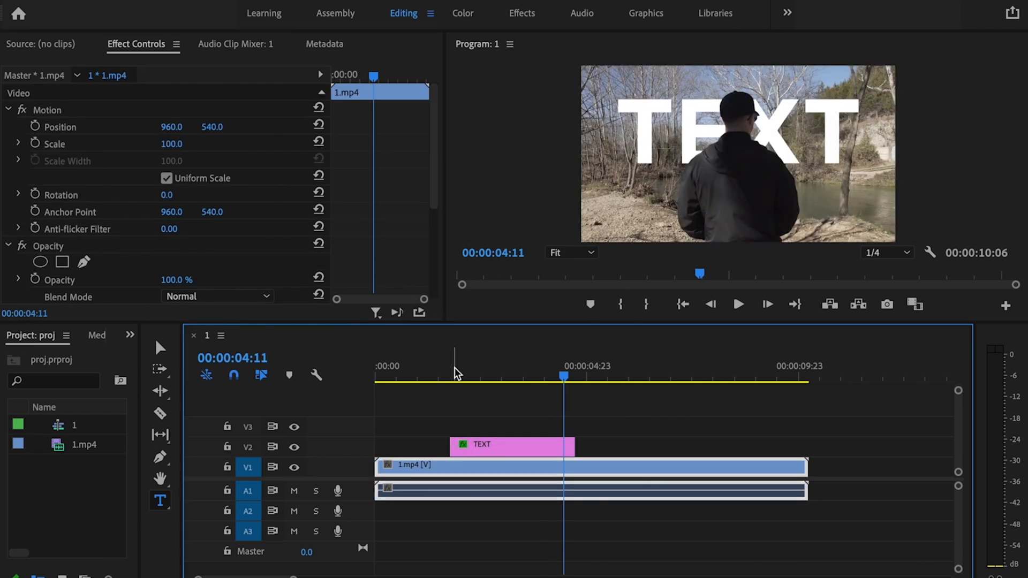
pyautogui.click(683, 304)
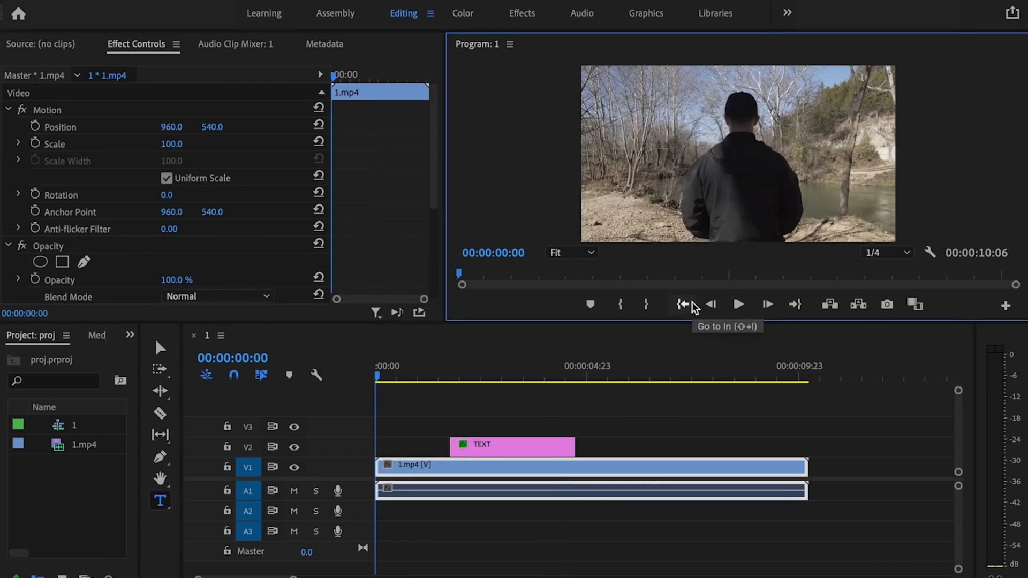